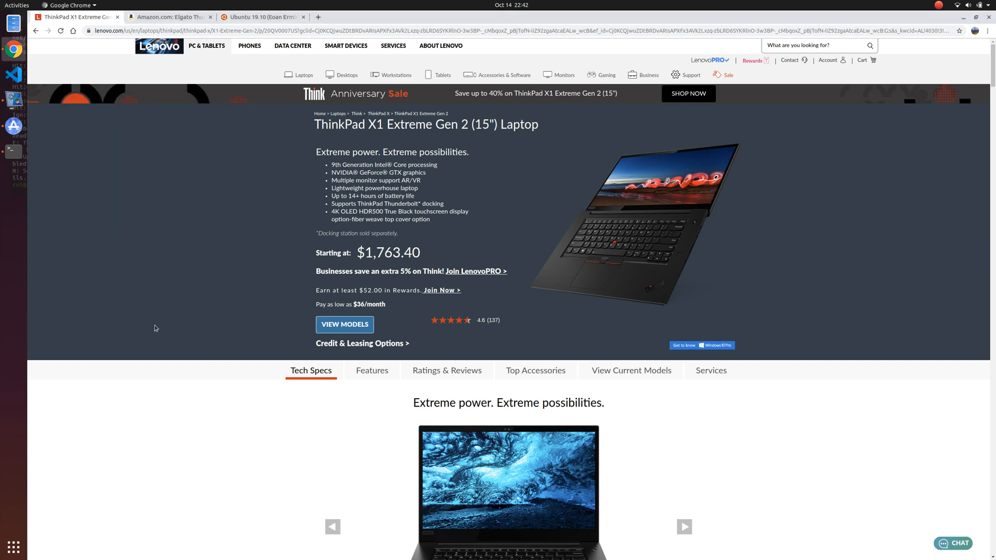
mouse_move(315, 184)
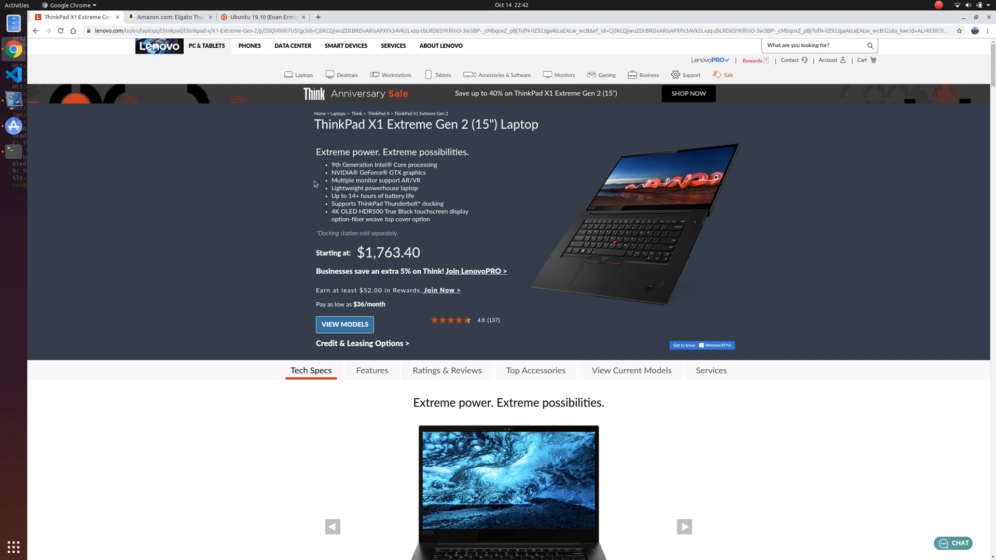
mouse_move(316, 152)
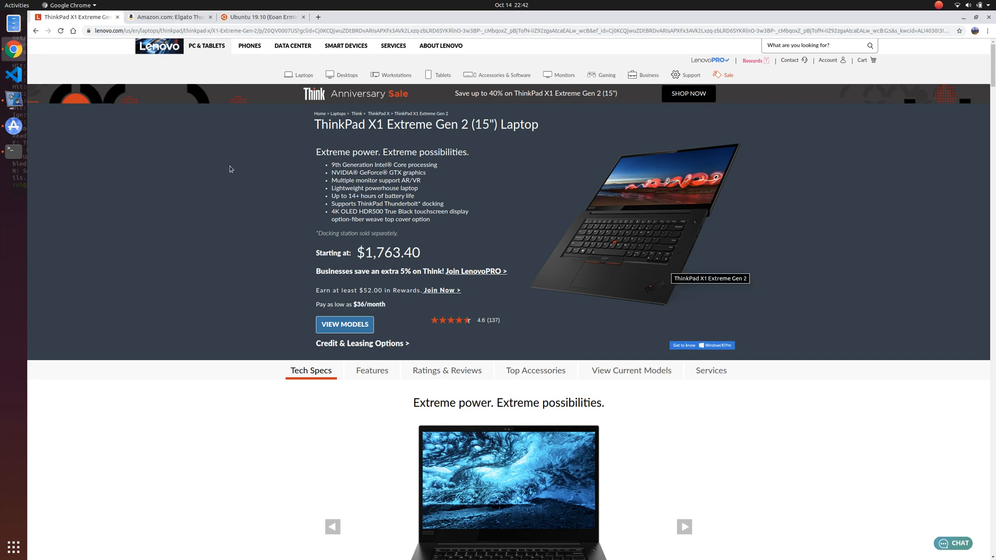
mouse_move(231, 197)
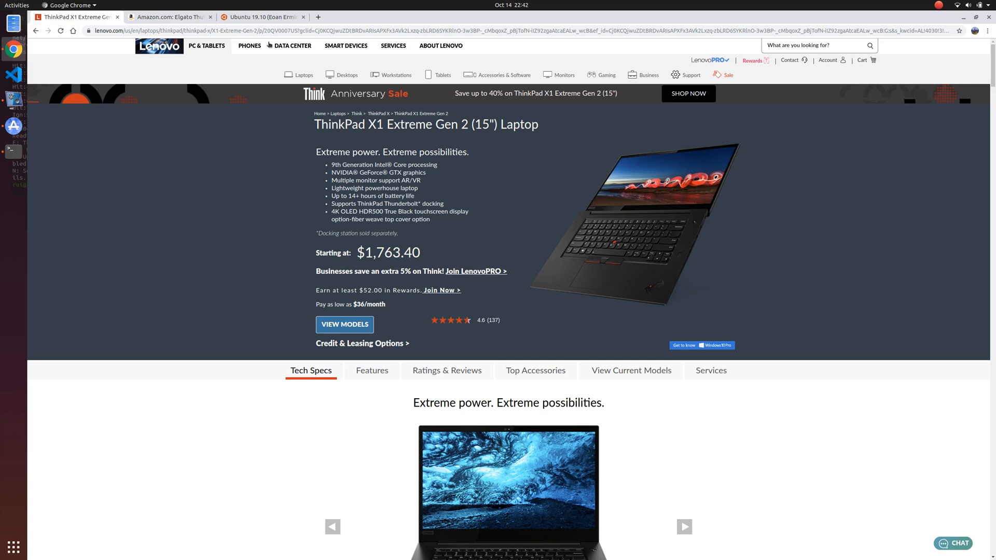
Step: Switch to the Ubuntu 19.10 (Eoan Ermine) Beta releases tab
left_click(261, 17)
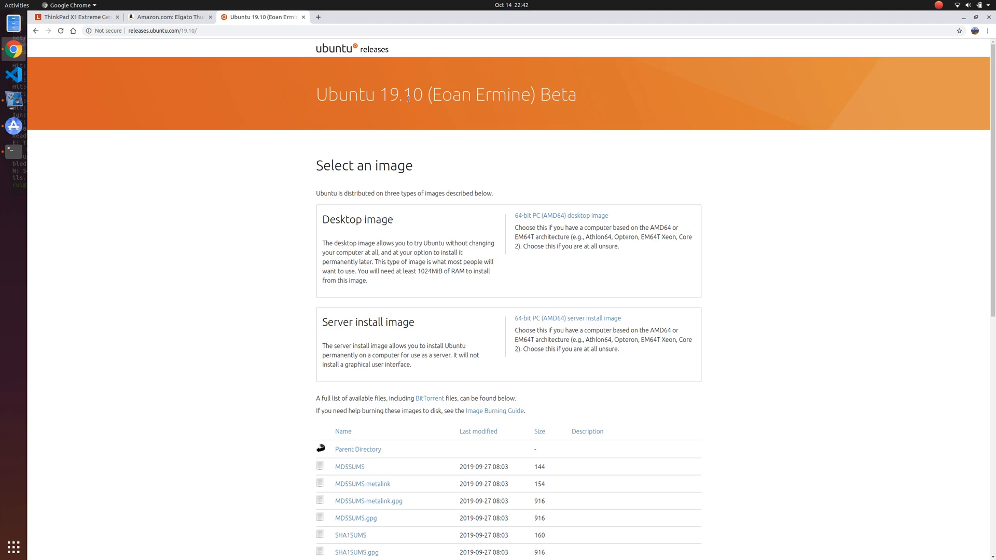
mouse_move(505, 180)
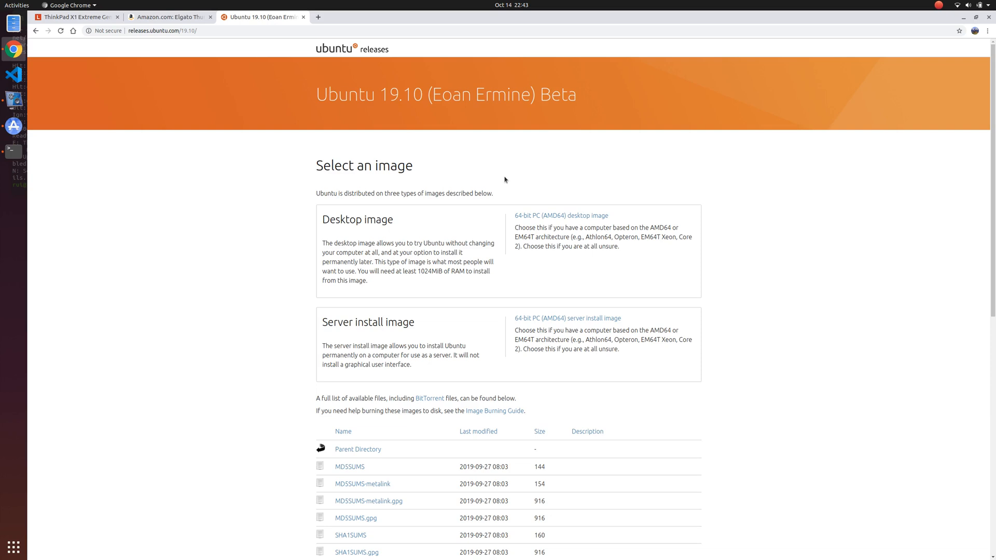
mouse_move(495, 205)
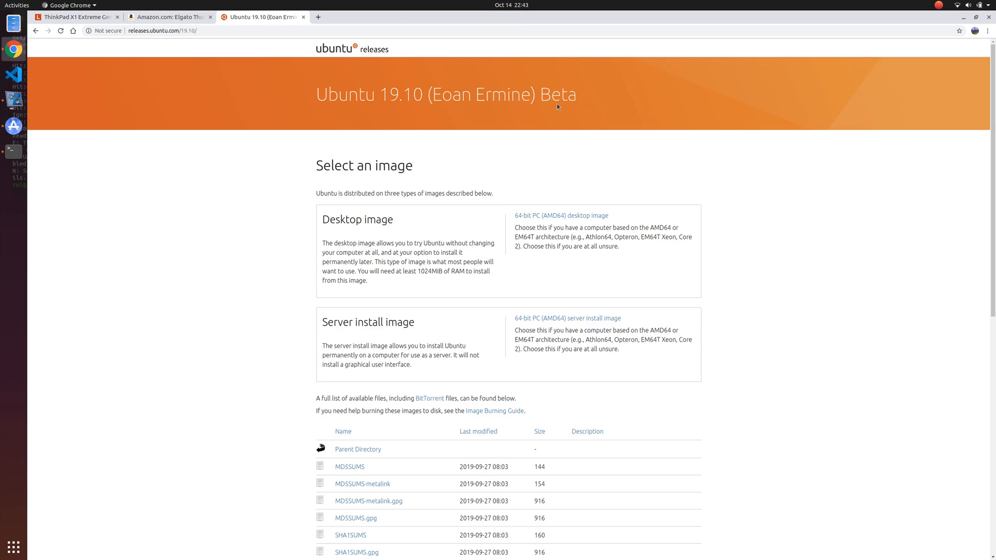
mouse_move(366, 178)
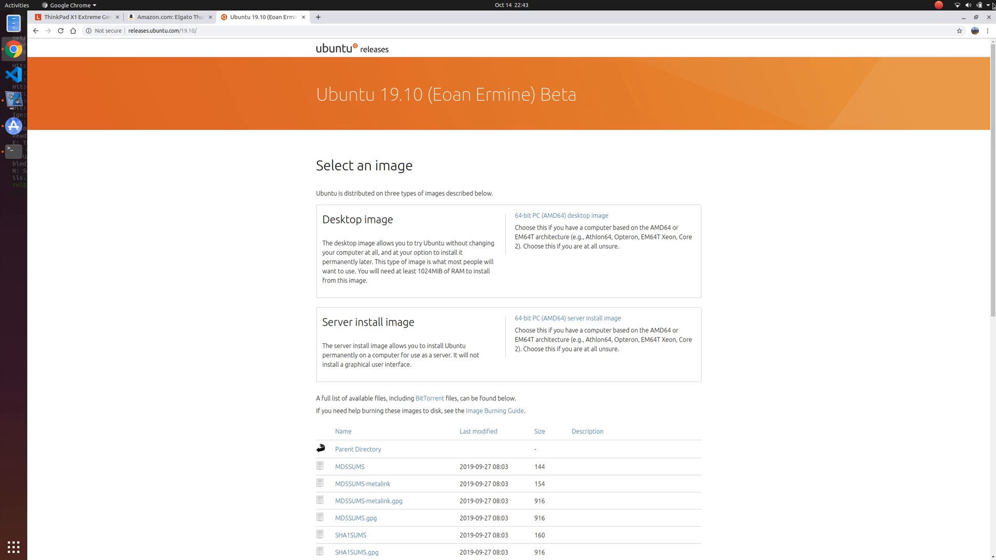
Step: Launch Software & Updates and show the graphics-drivers PPA sources and driver choices
left_click(968, 5)
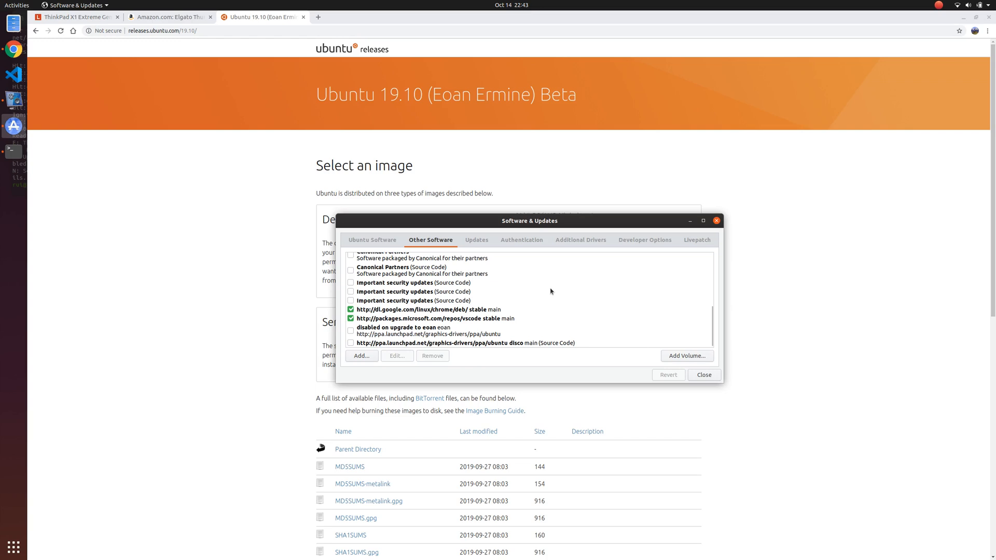
mouse_move(427, 350)
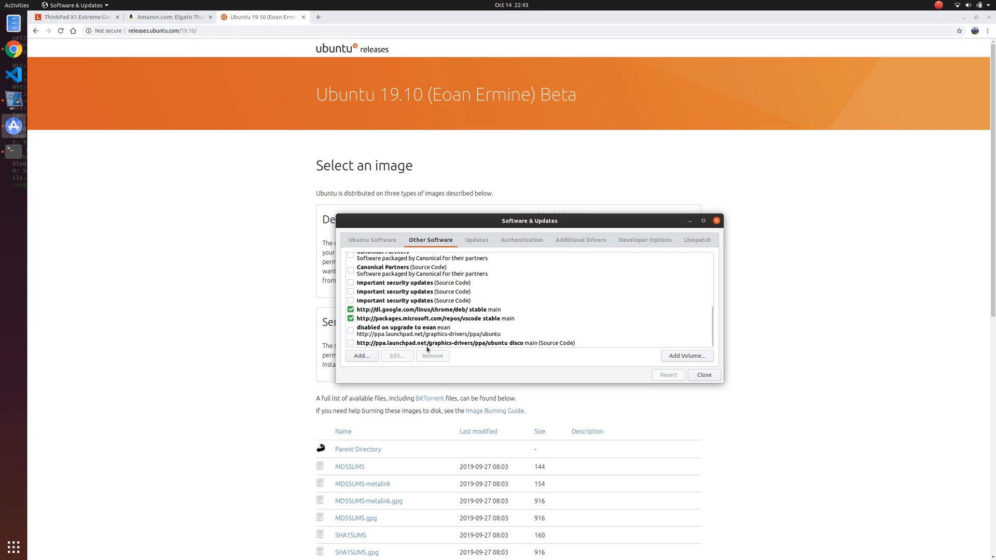
mouse_move(374, 351)
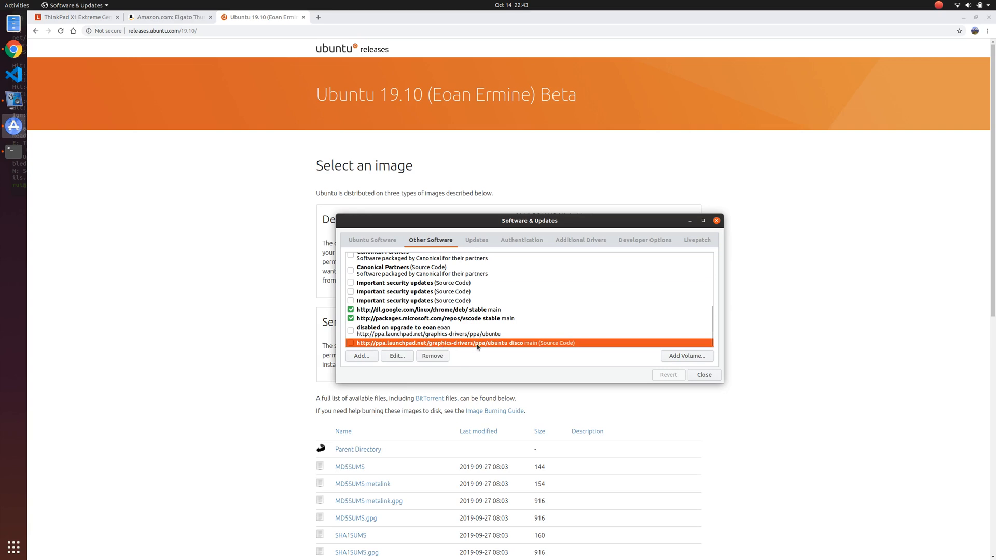
mouse_move(535, 348)
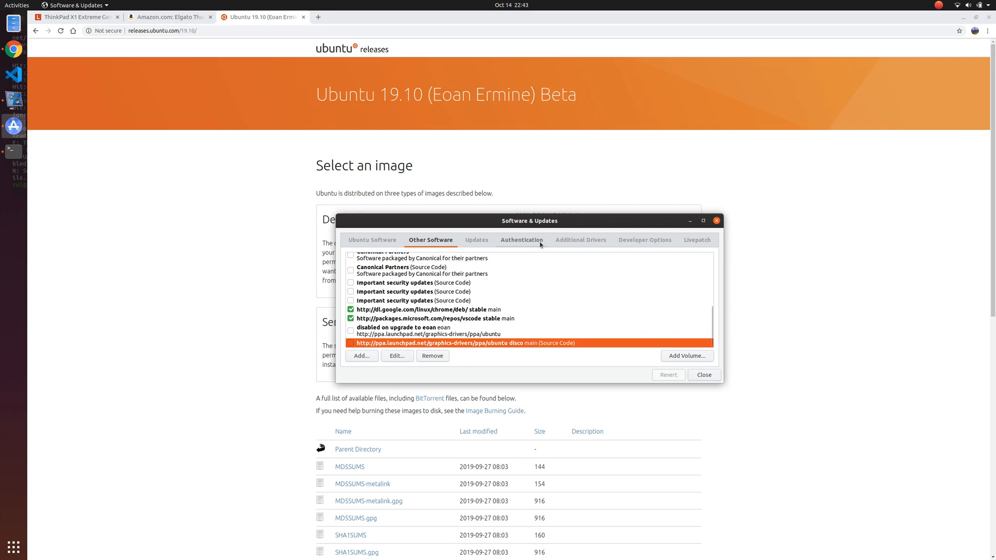
left_click(579, 239)
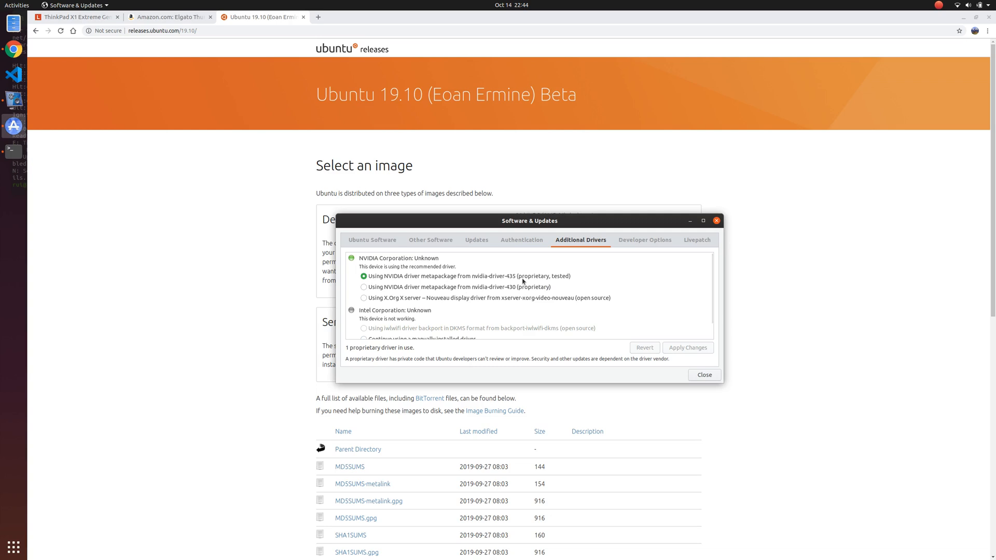
mouse_move(520, 280)
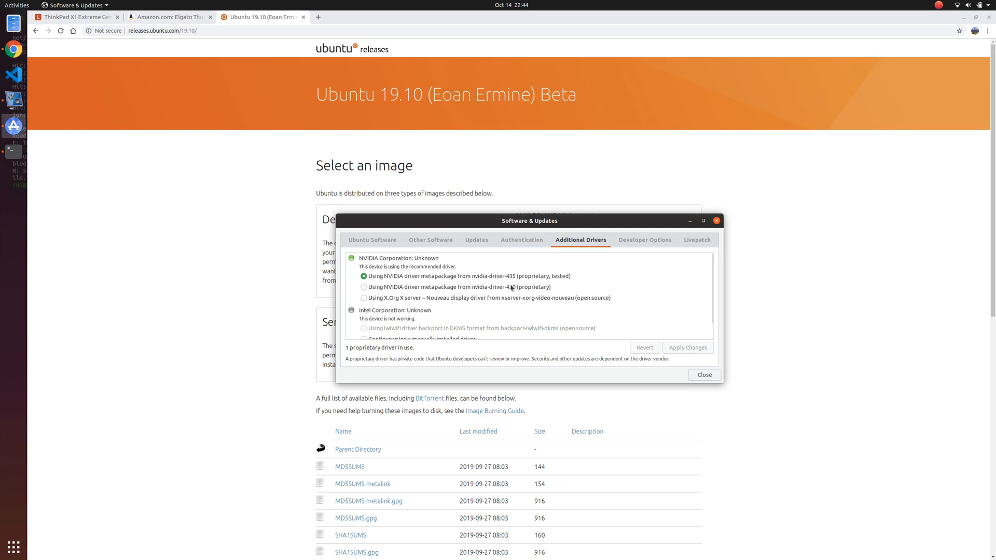
mouse_move(515, 280)
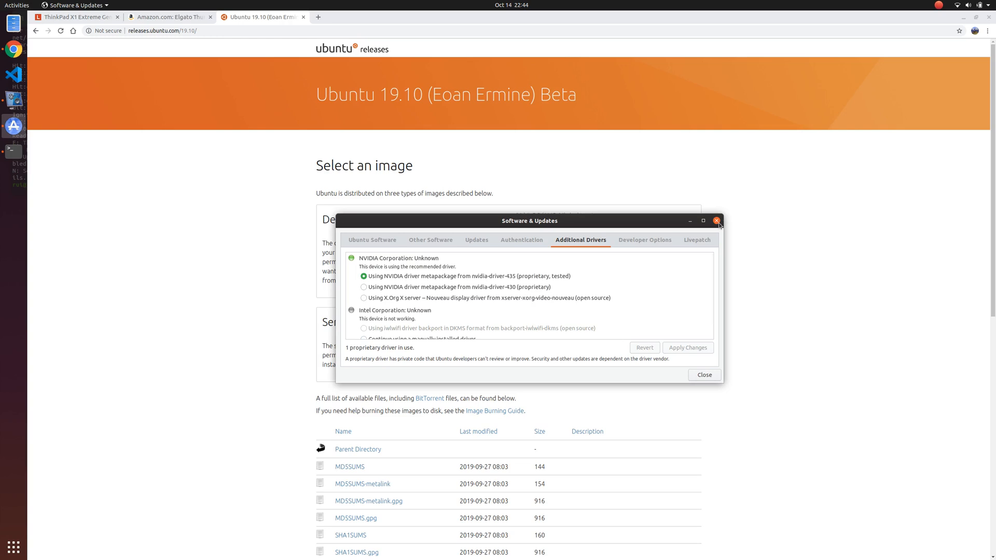
Step: Close Software & Updates with nvidia-driver-435 confirmed, returning to the release page
left_click(716, 220)
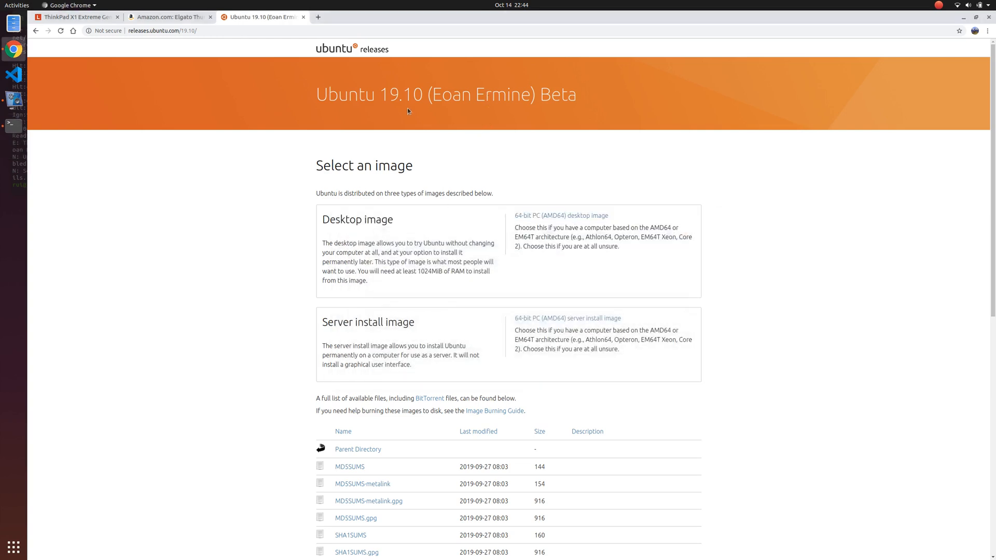
mouse_move(558, 155)
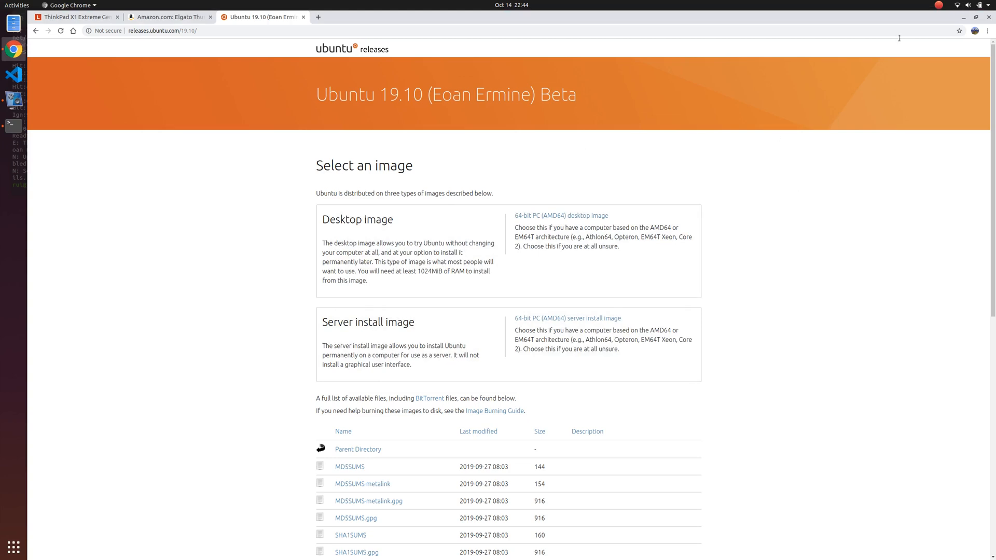
mouse_move(214, 250)
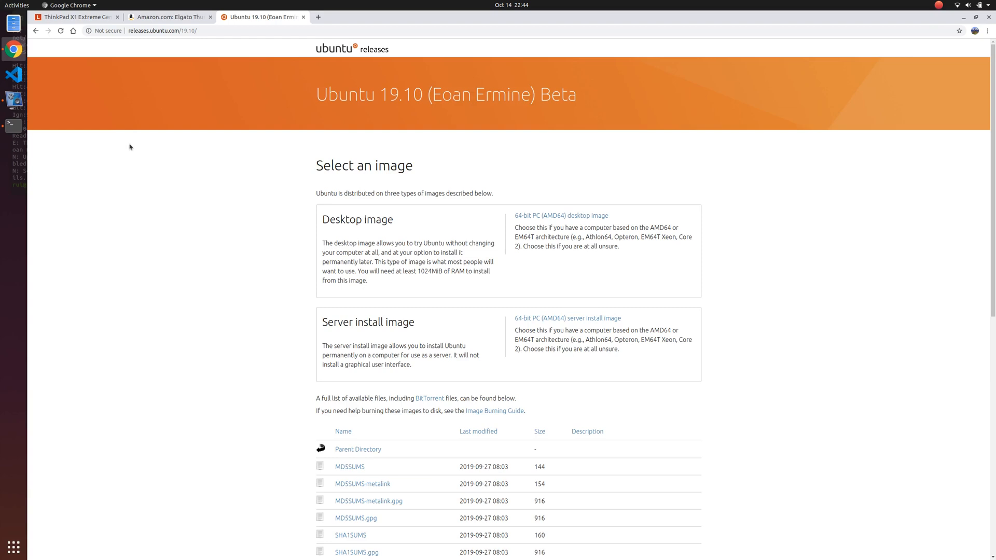
mouse_move(286, 208)
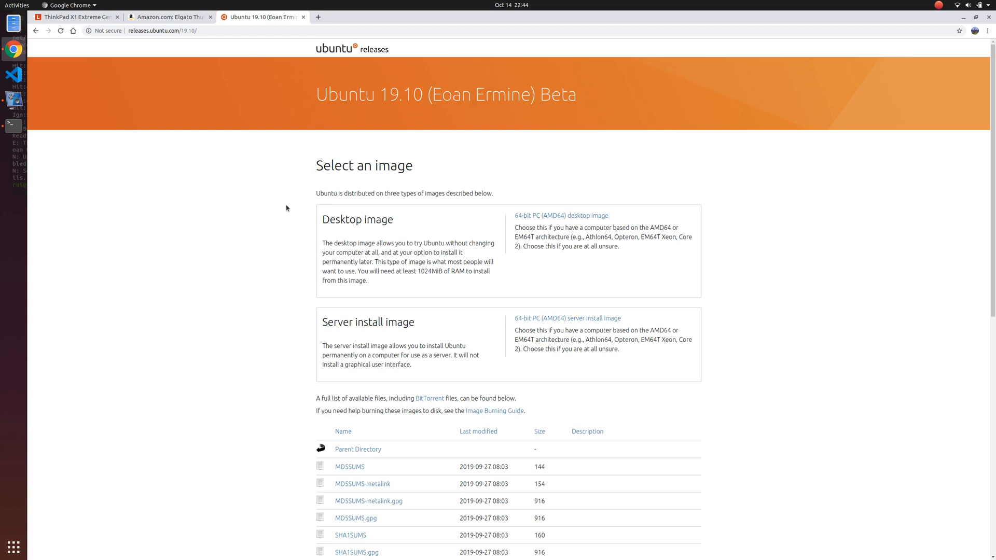
mouse_move(404, 204)
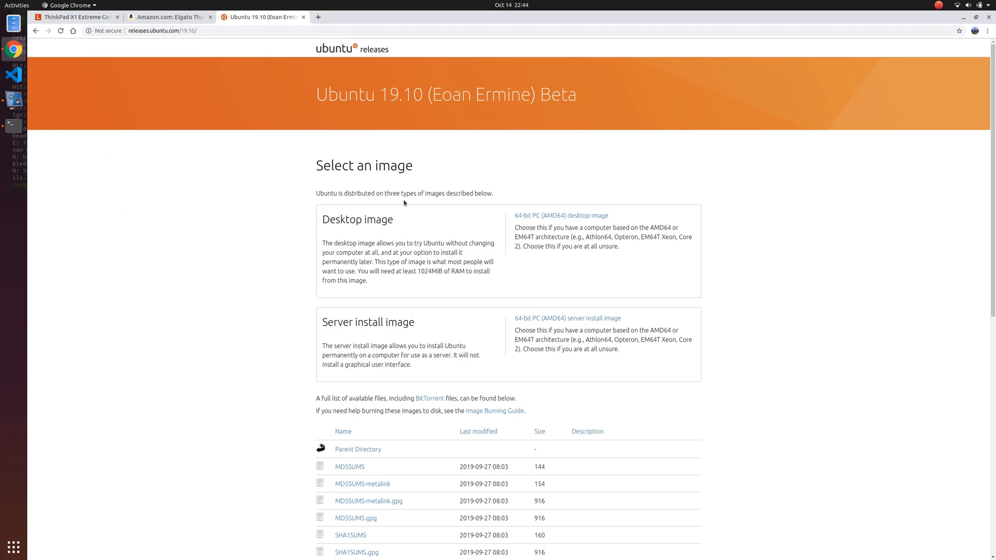